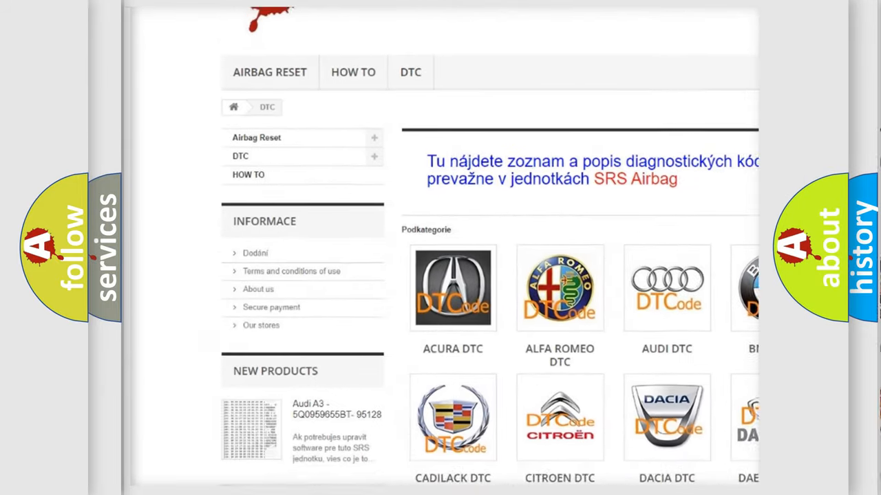
Step: Scroll the DTC brand grid down until the Nissan DTC tile is visible
{"action": "scroll", "scroll_direction": "down", "scroll_amount": 3}
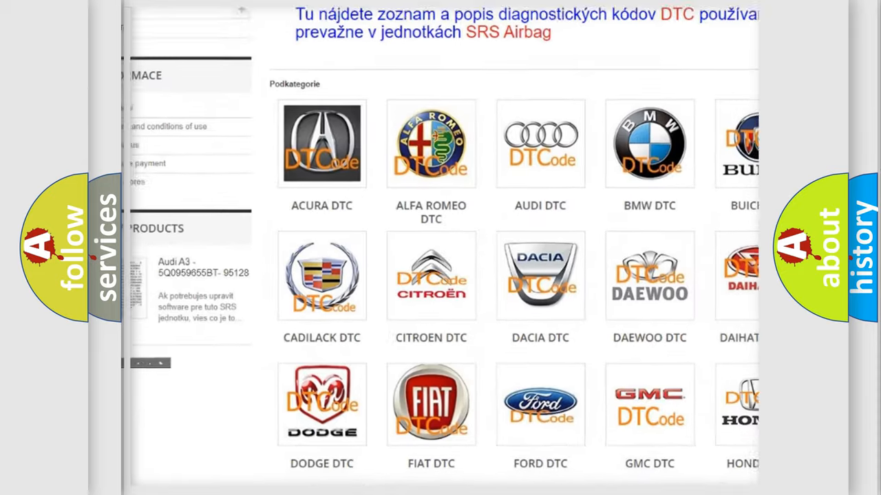
{"action": "scroll", "scroll_direction": "down", "scroll_amount": 3}
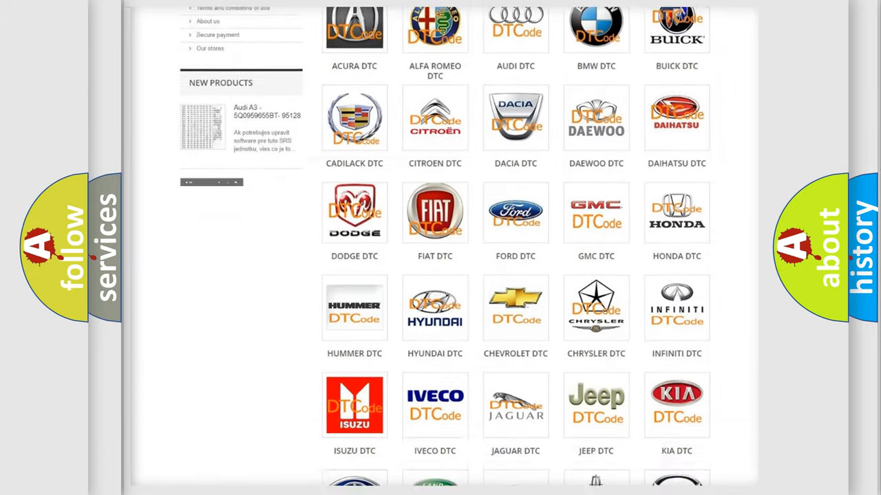
{"action": "scroll", "scroll_direction": "down", "scroll_amount": 3}
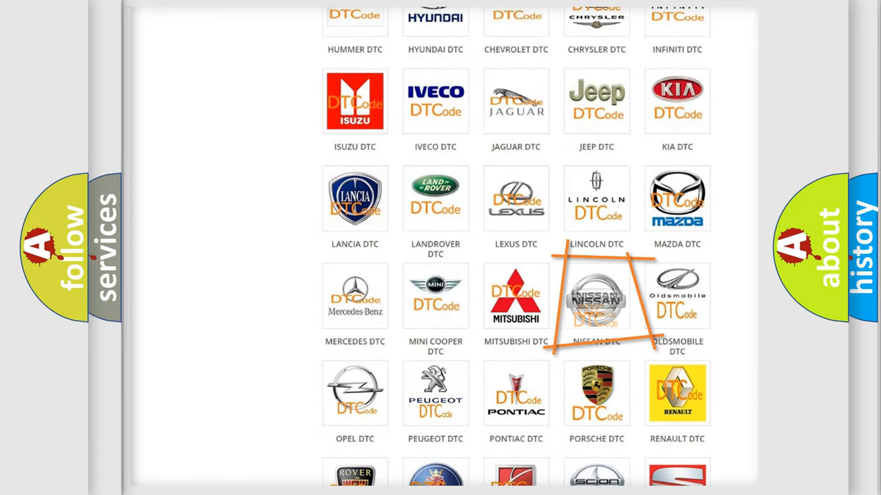
Step: Open the Nissan DTC tile and browse its diagnostic codes such as B0001:11 and B1352
{"action": "left_click", "coordinate": [597, 299]}
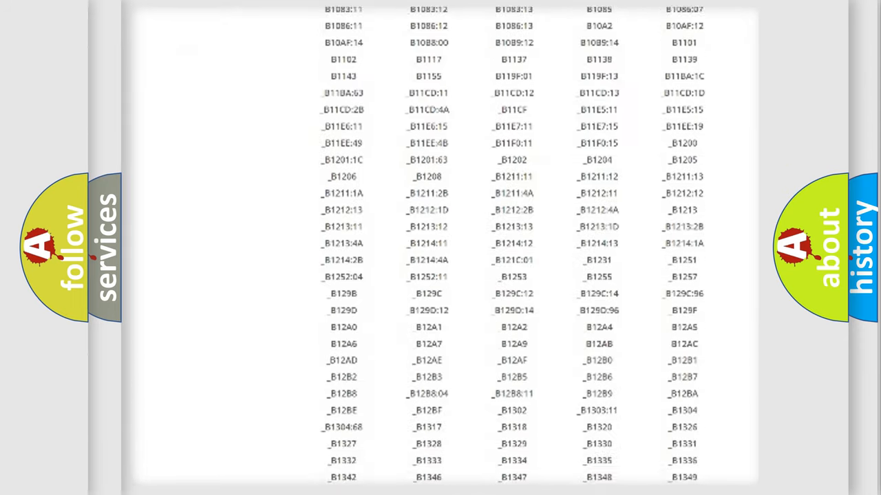
{"action": "scroll", "scroll_direction": "down", "scroll_amount": 3}
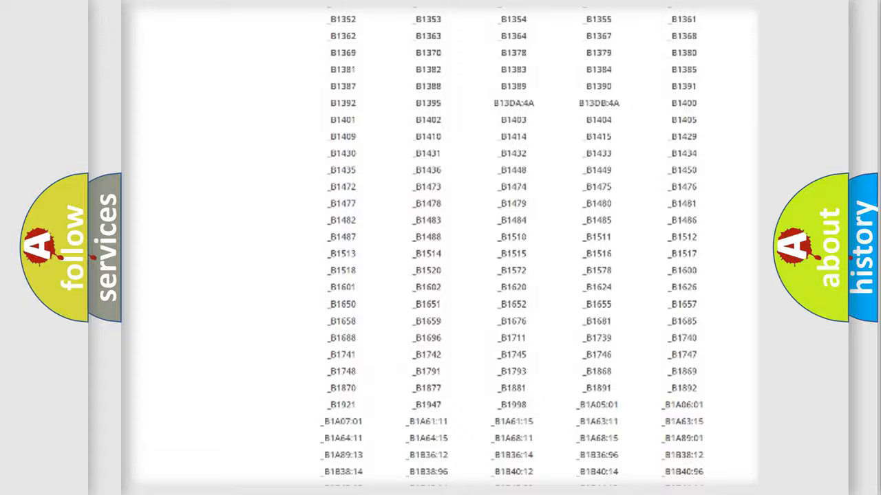
{"action": "scroll", "scroll_direction": "up", "scroll_amount": 3}
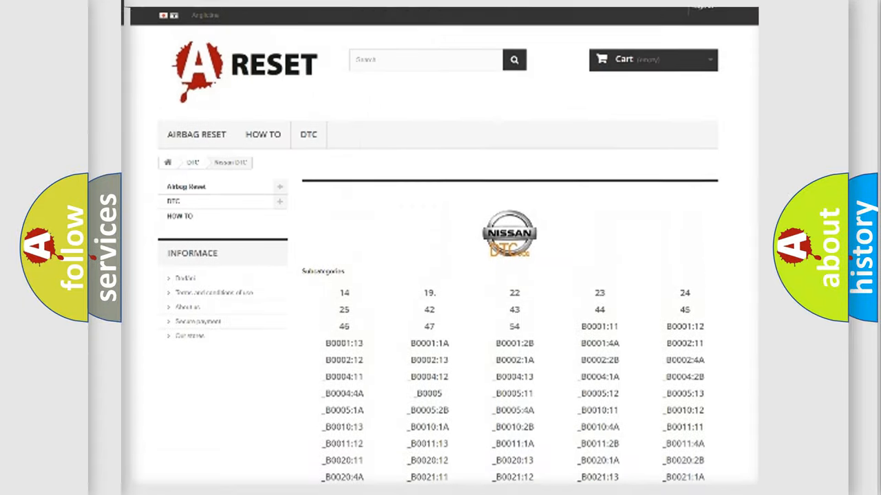